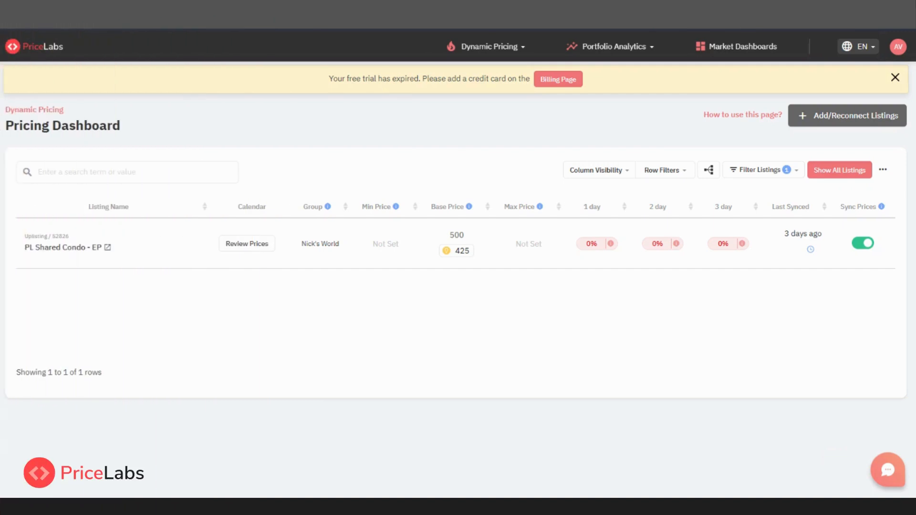
mouse_move(123, 248)
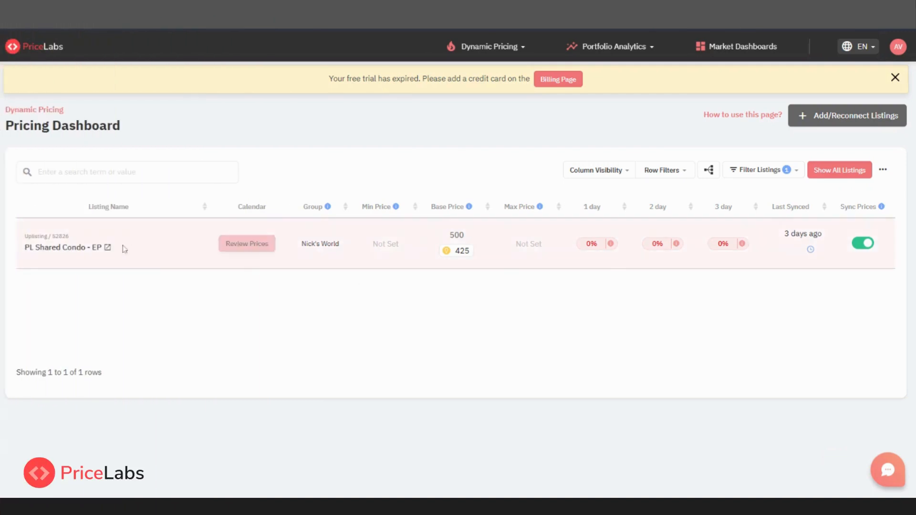
Step: Open the condo listing's calendar via Review Prices to see demand-coloured daily prices
left_click(247, 244)
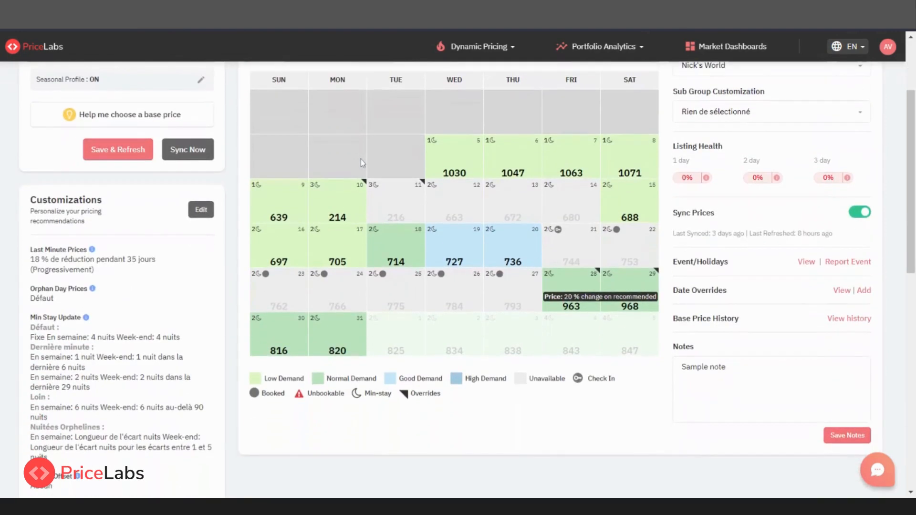
mouse_move(352, 151)
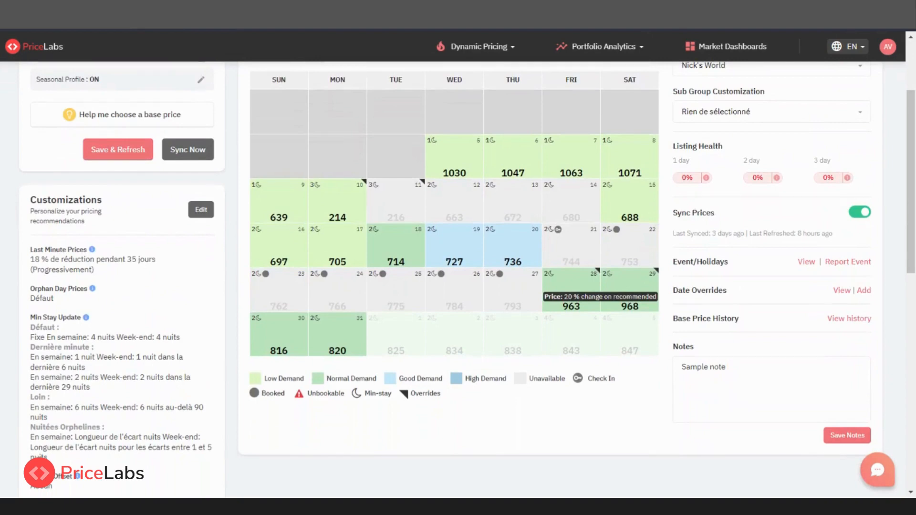
mouse_move(575, 153)
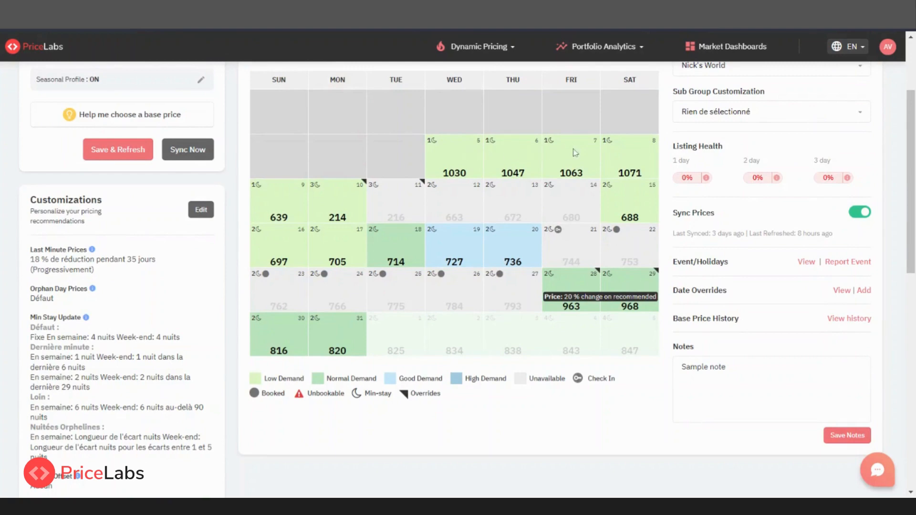
mouse_move(461, 179)
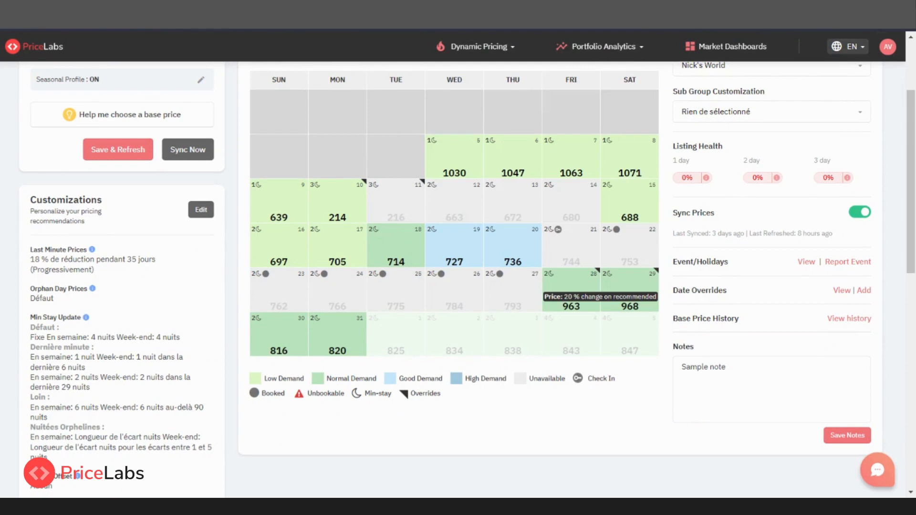
mouse_move(323, 386)
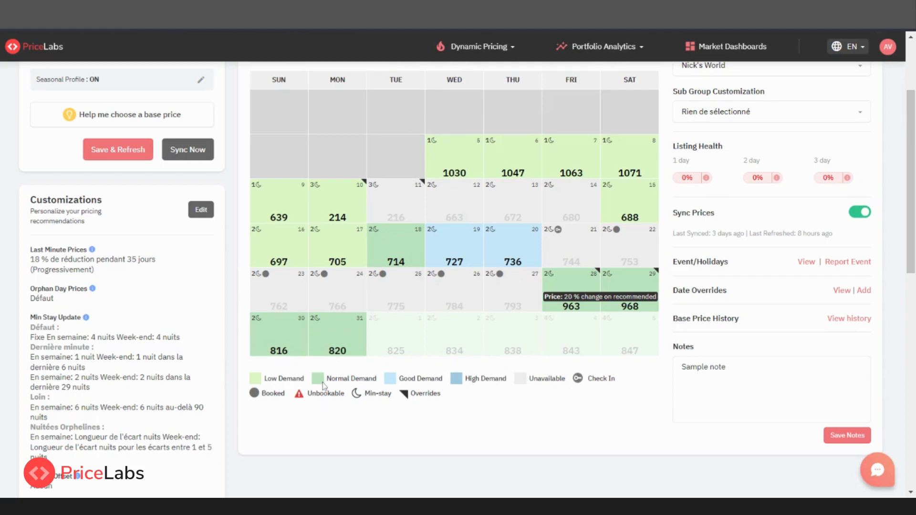
mouse_move(460, 379)
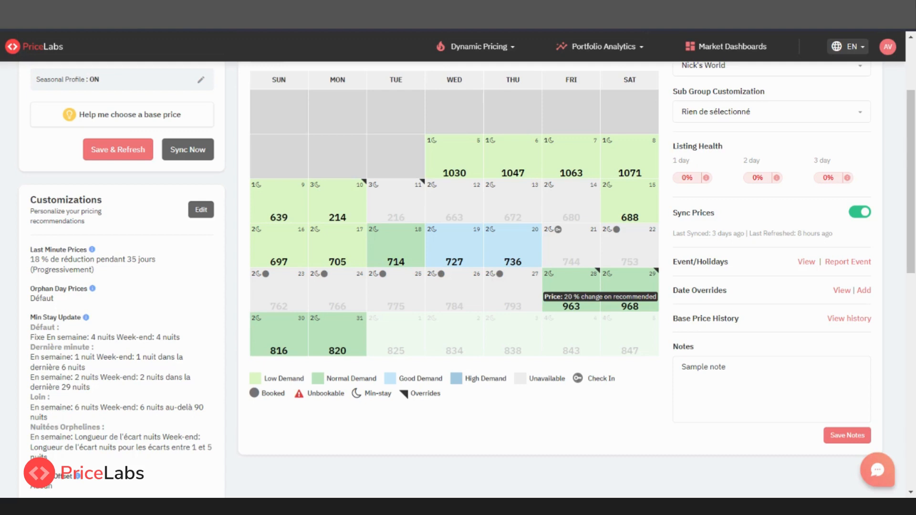
mouse_move(606, 302)
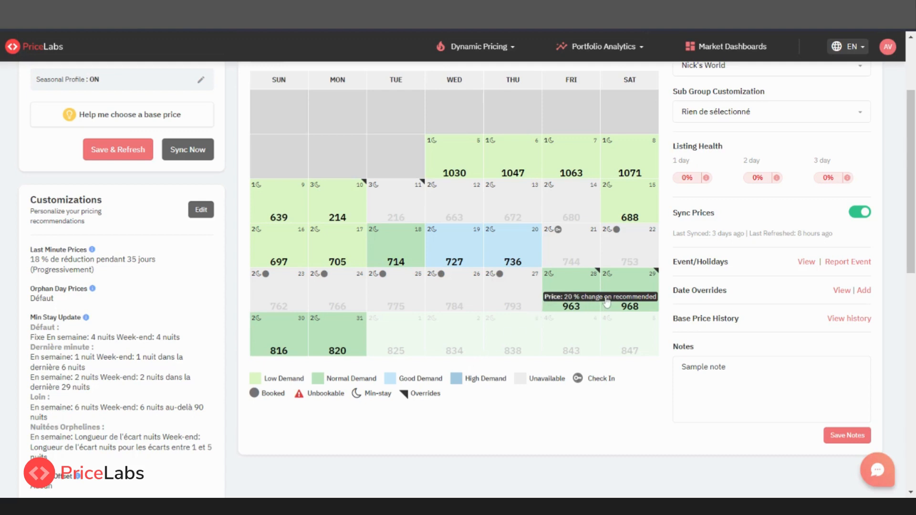
mouse_move(672, 308)
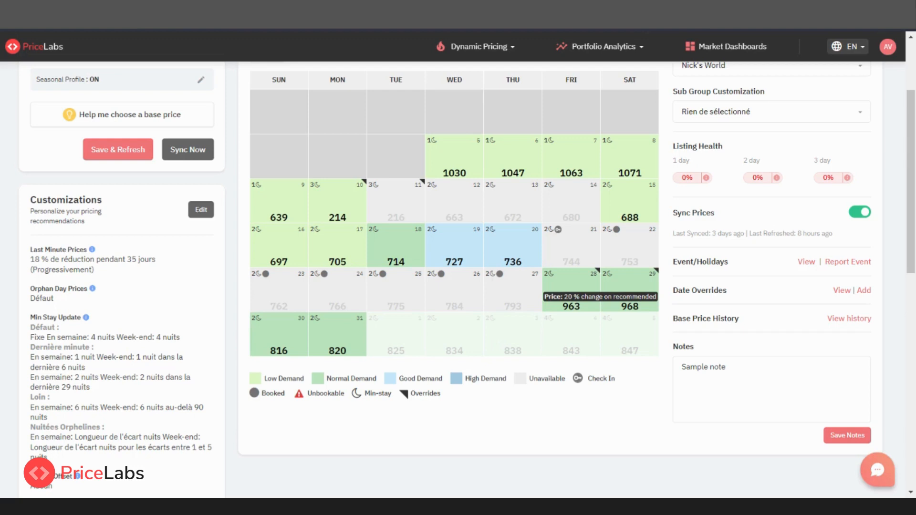
mouse_move(624, 331)
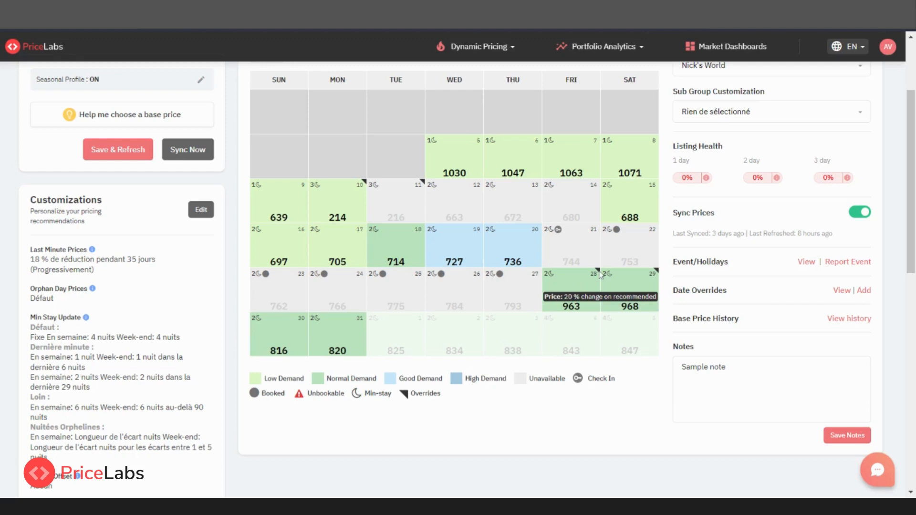
mouse_move(659, 273)
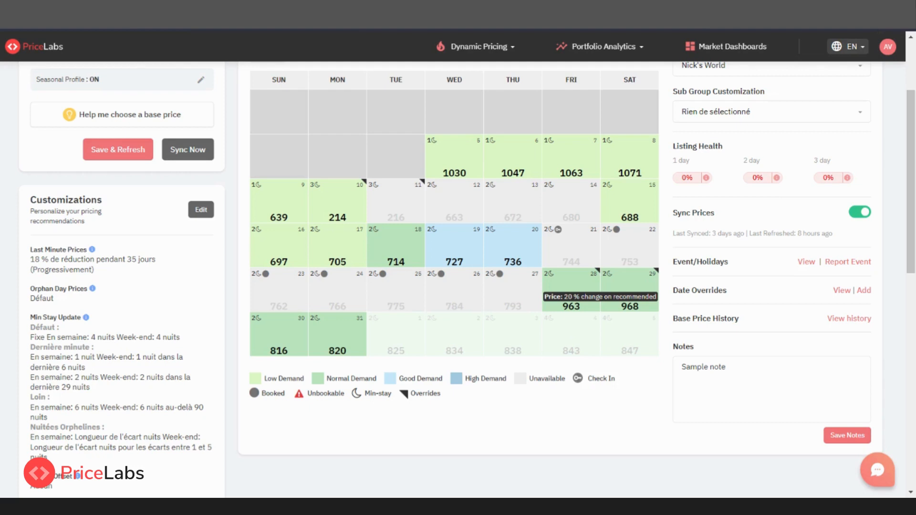
mouse_move(672, 277)
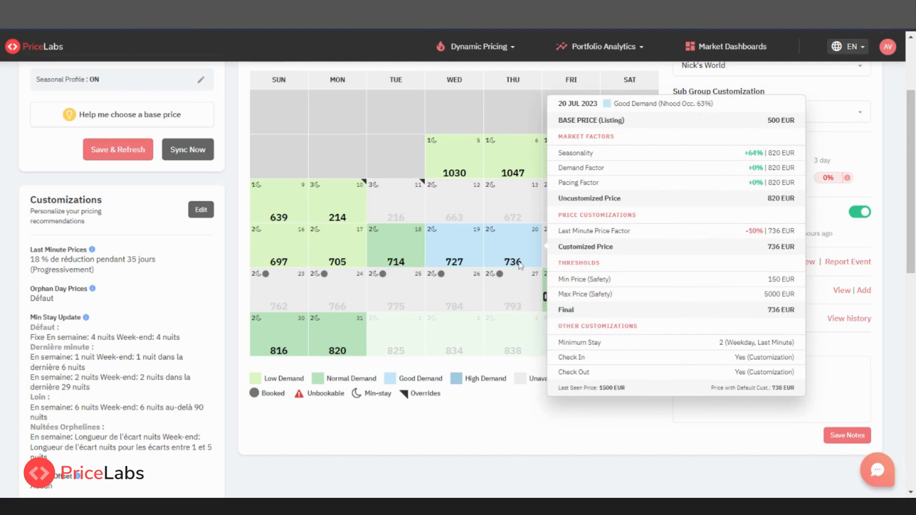
mouse_move(519, 265)
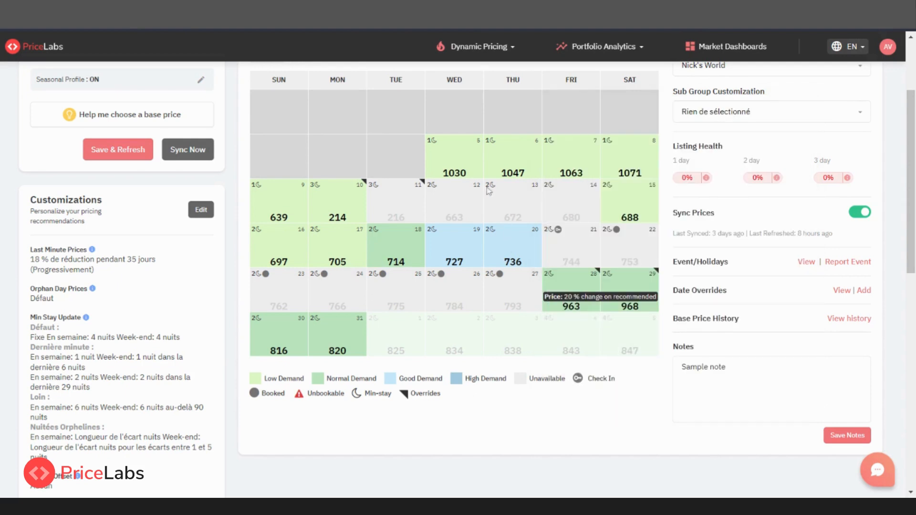
mouse_move(479, 191)
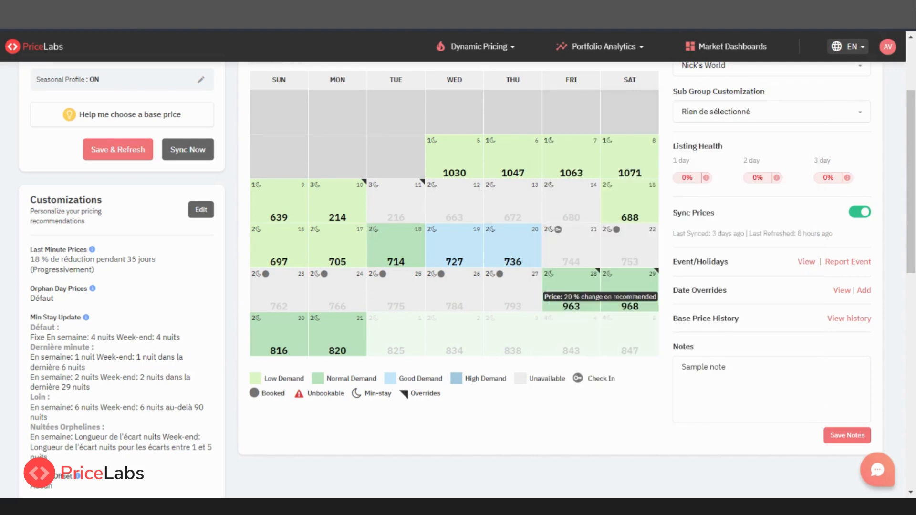
mouse_move(435, 189)
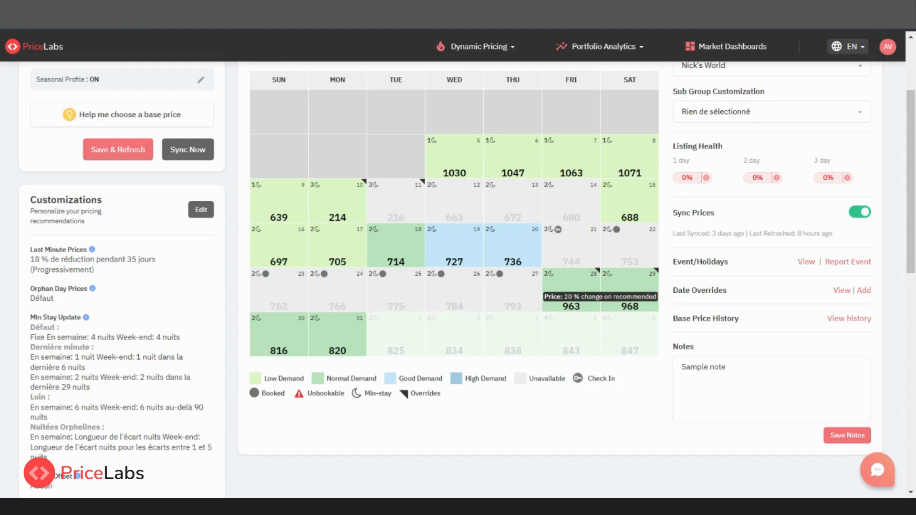
mouse_move(561, 238)
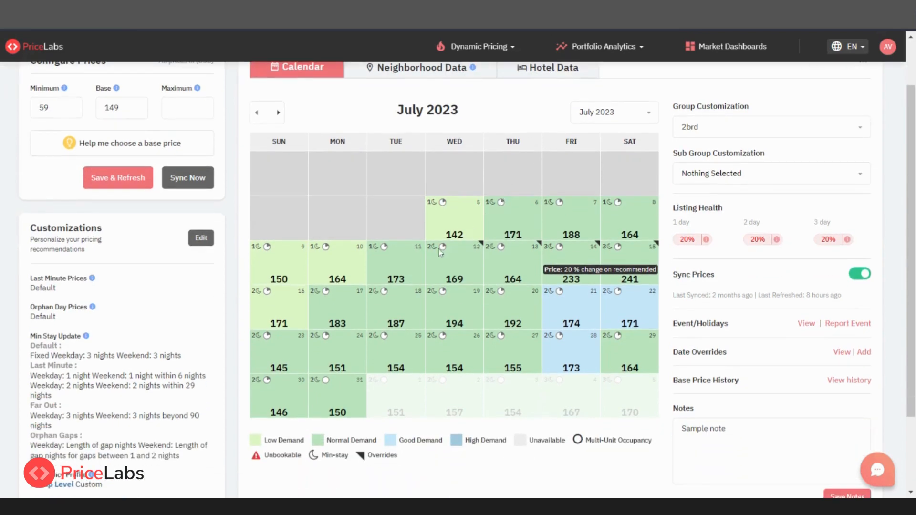
mouse_move(443, 251)
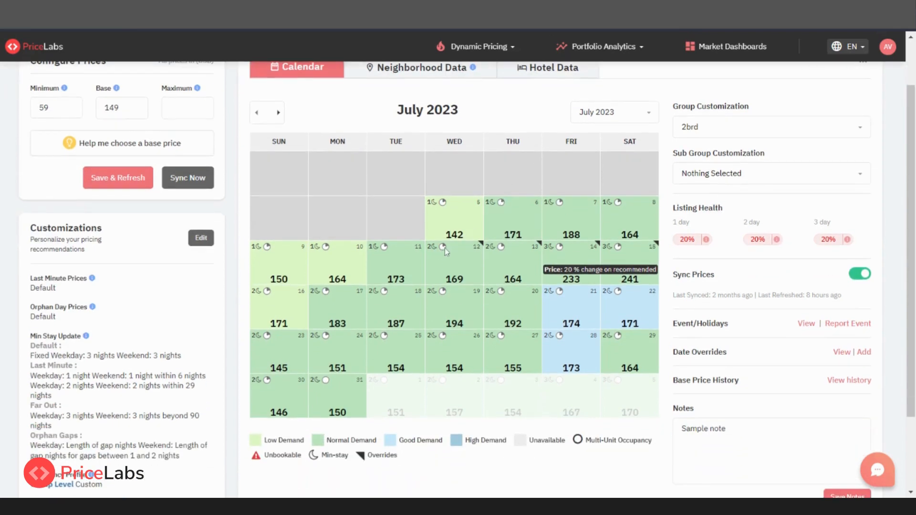
mouse_move(440, 293)
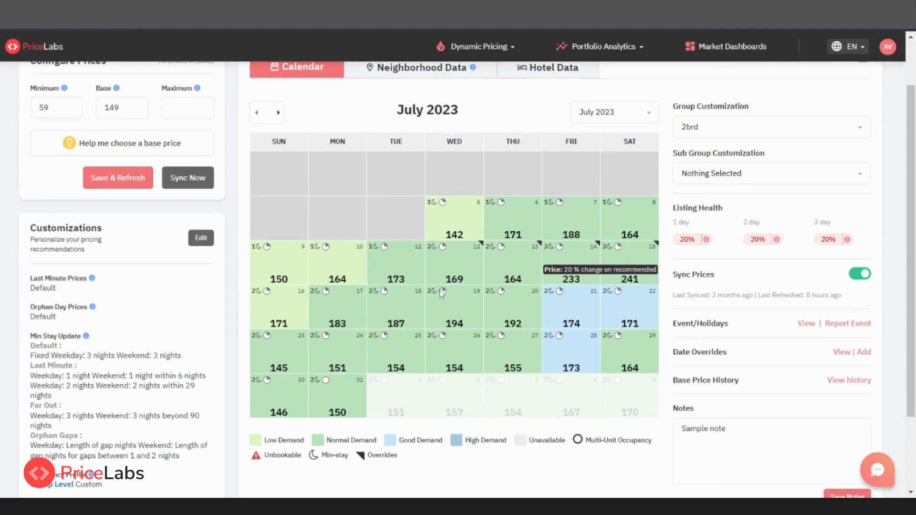
mouse_move(441, 294)
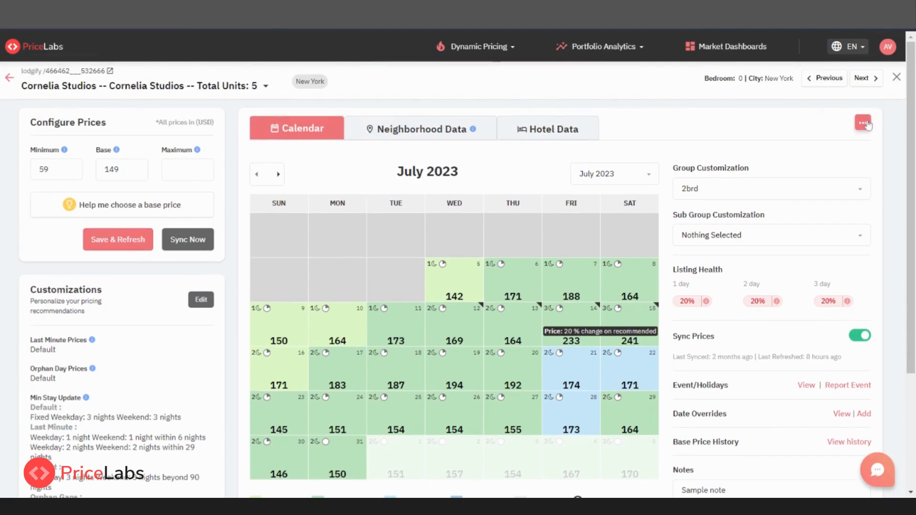
Step: Turn off Show Booking Info and Show Unbookable in the calendar's three-dot menu
left_click(864, 123)
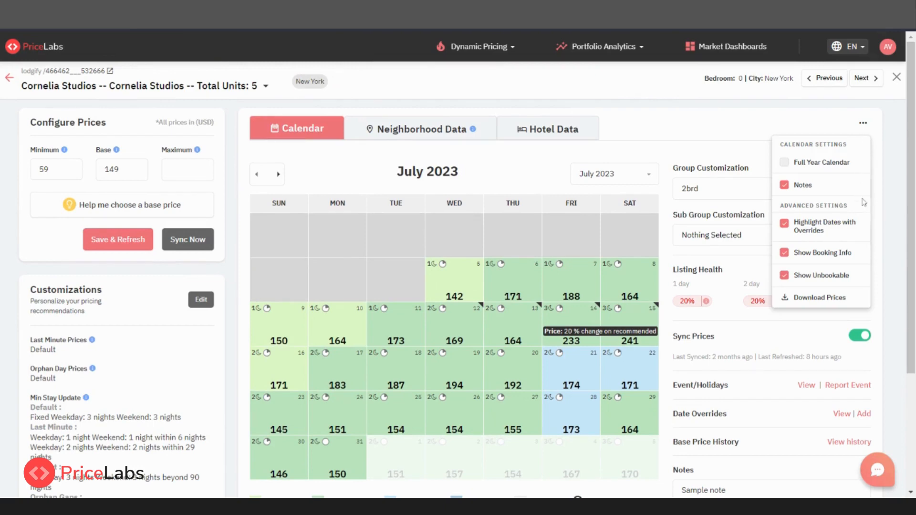
mouse_move(833, 261)
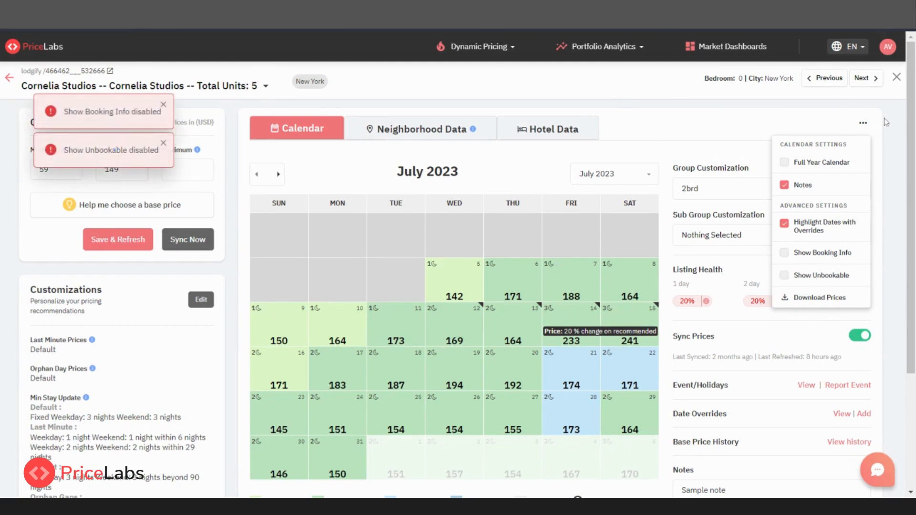
mouse_move(820, 257)
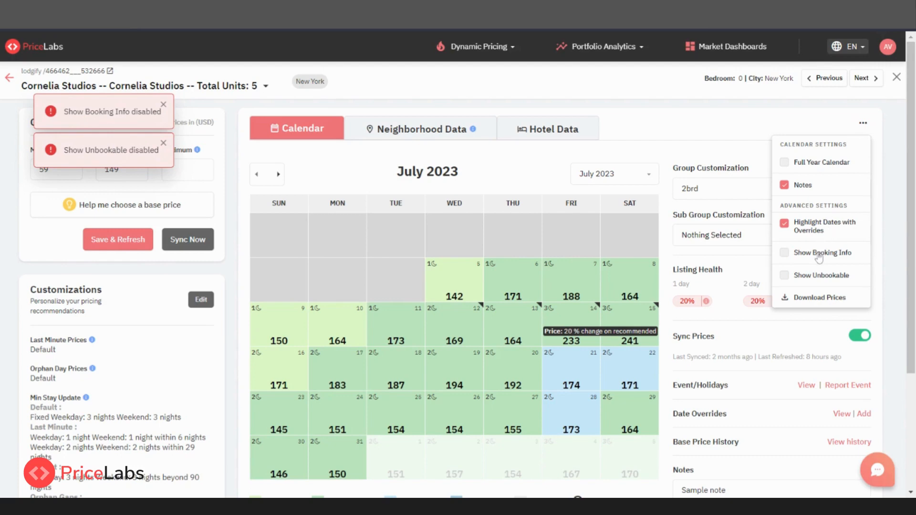
left_click(785, 252)
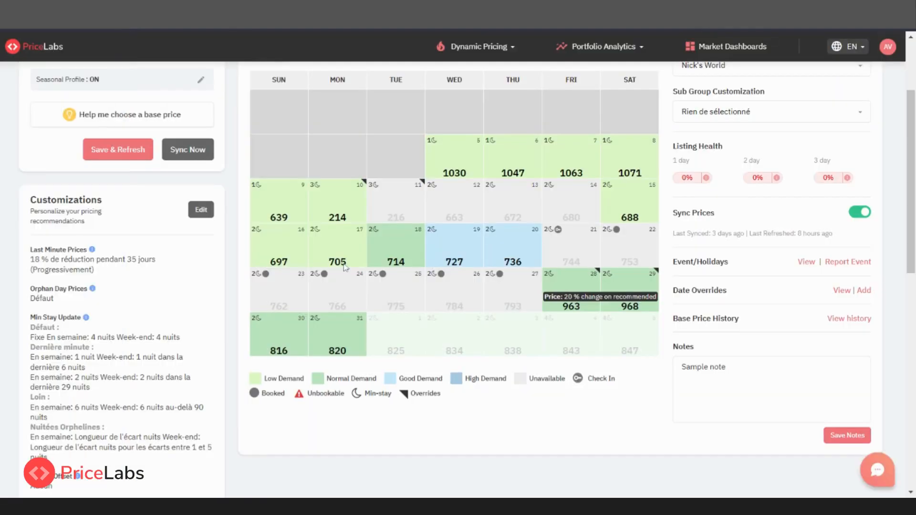
mouse_move(604, 406)
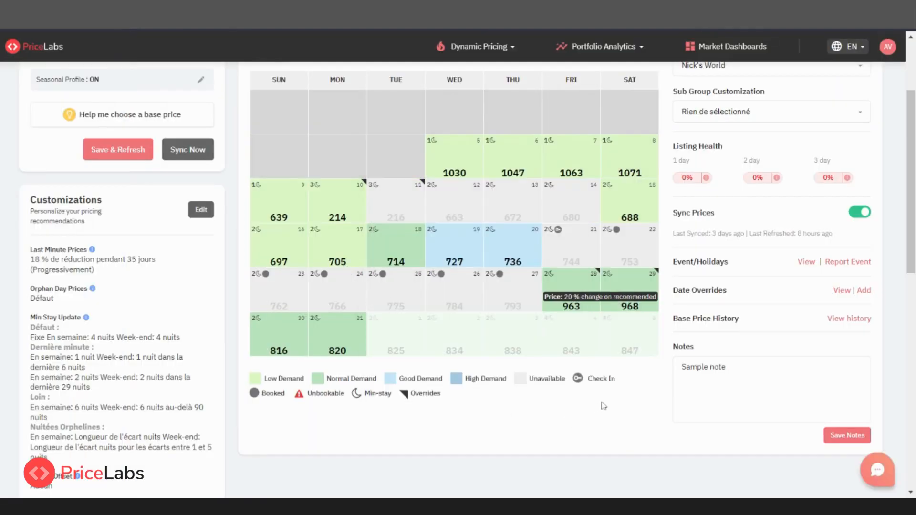
Step: Return to the Pricing Dashboard from the Dynamic Pricing menu
left_click(480, 47)
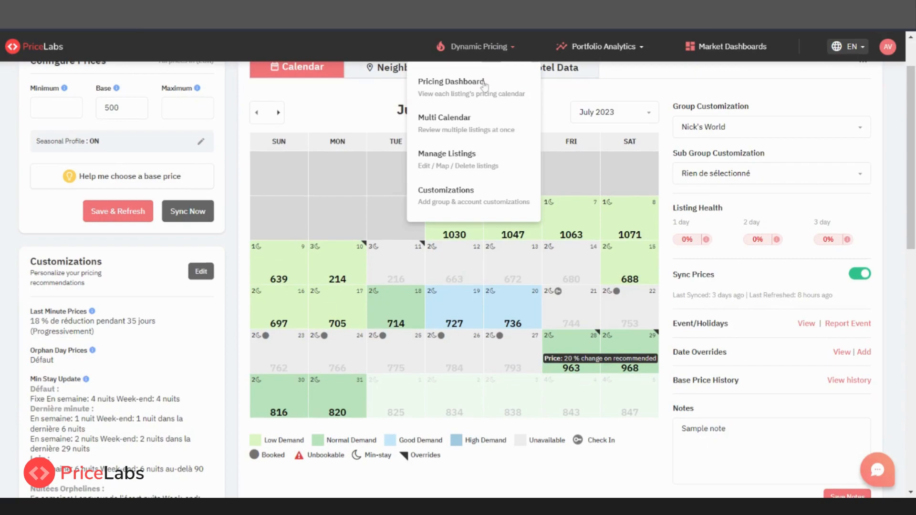
left_click(482, 170)
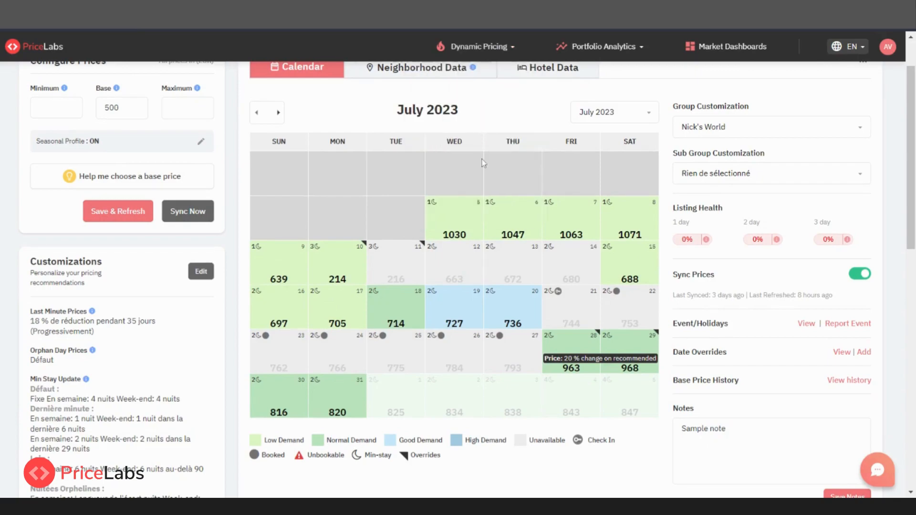